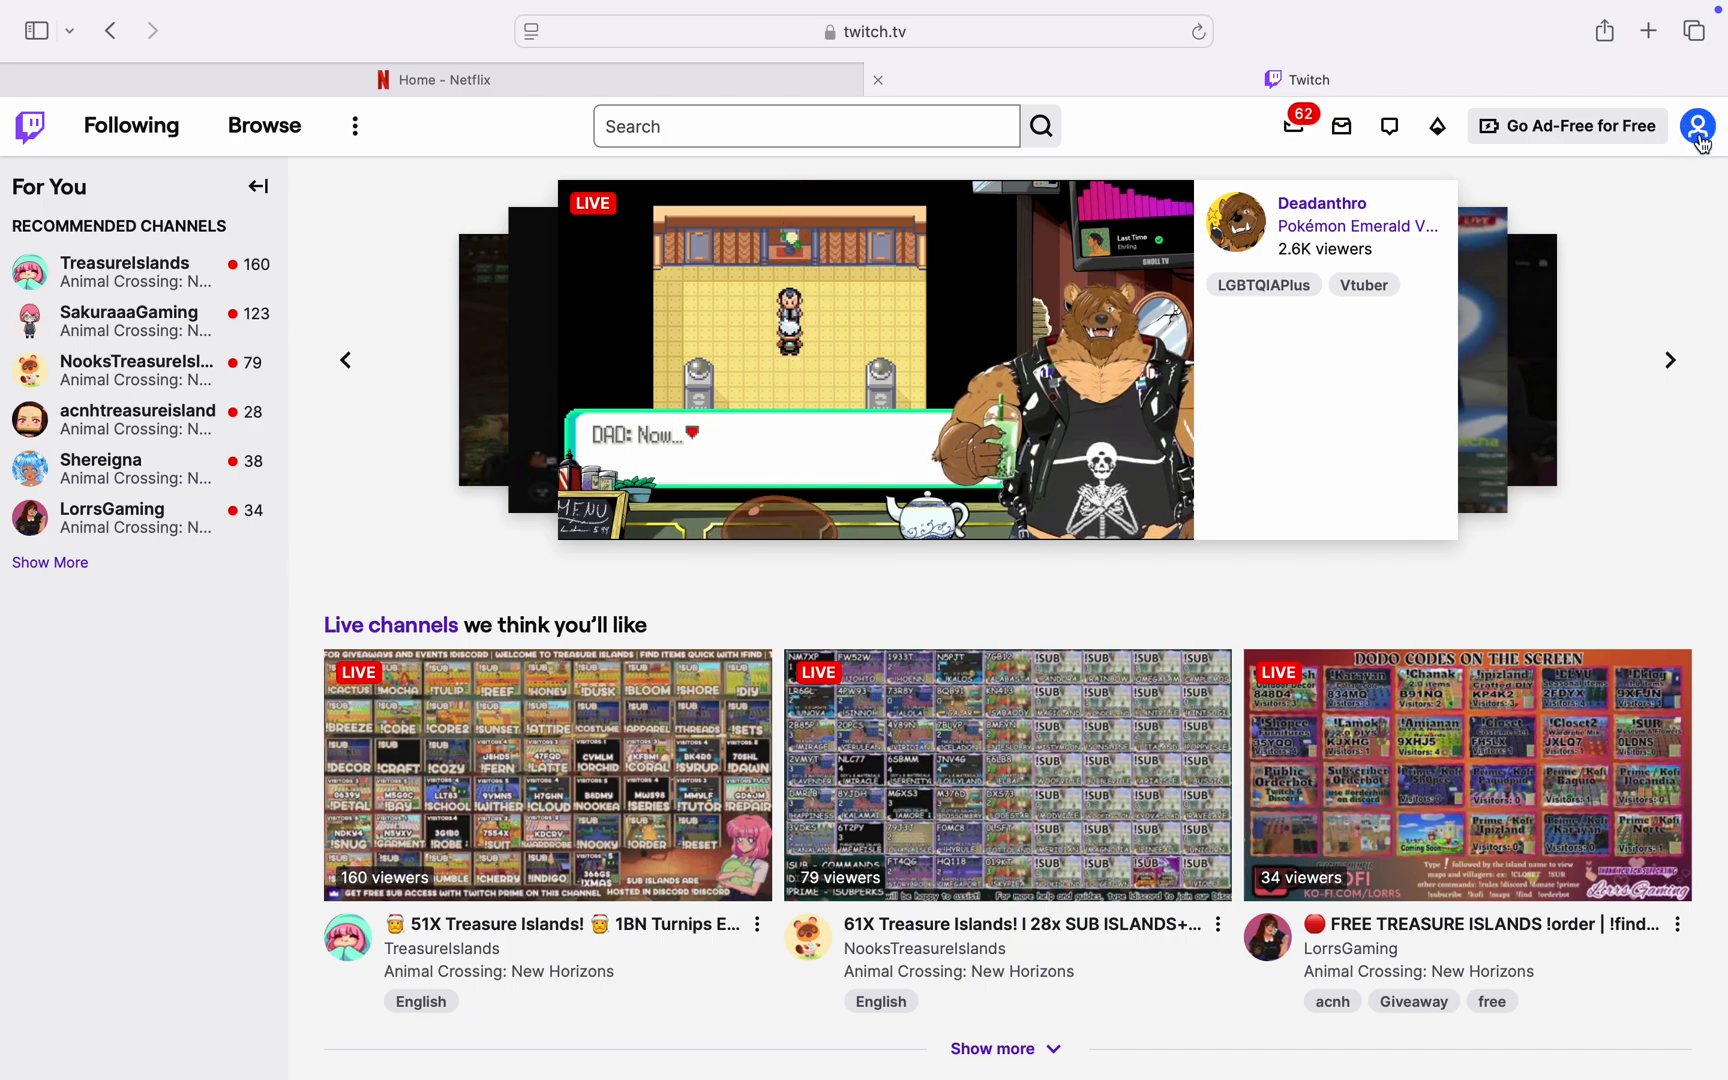
Open the account dropdown from the profile avatar at the top right.
left_click(1697, 126)
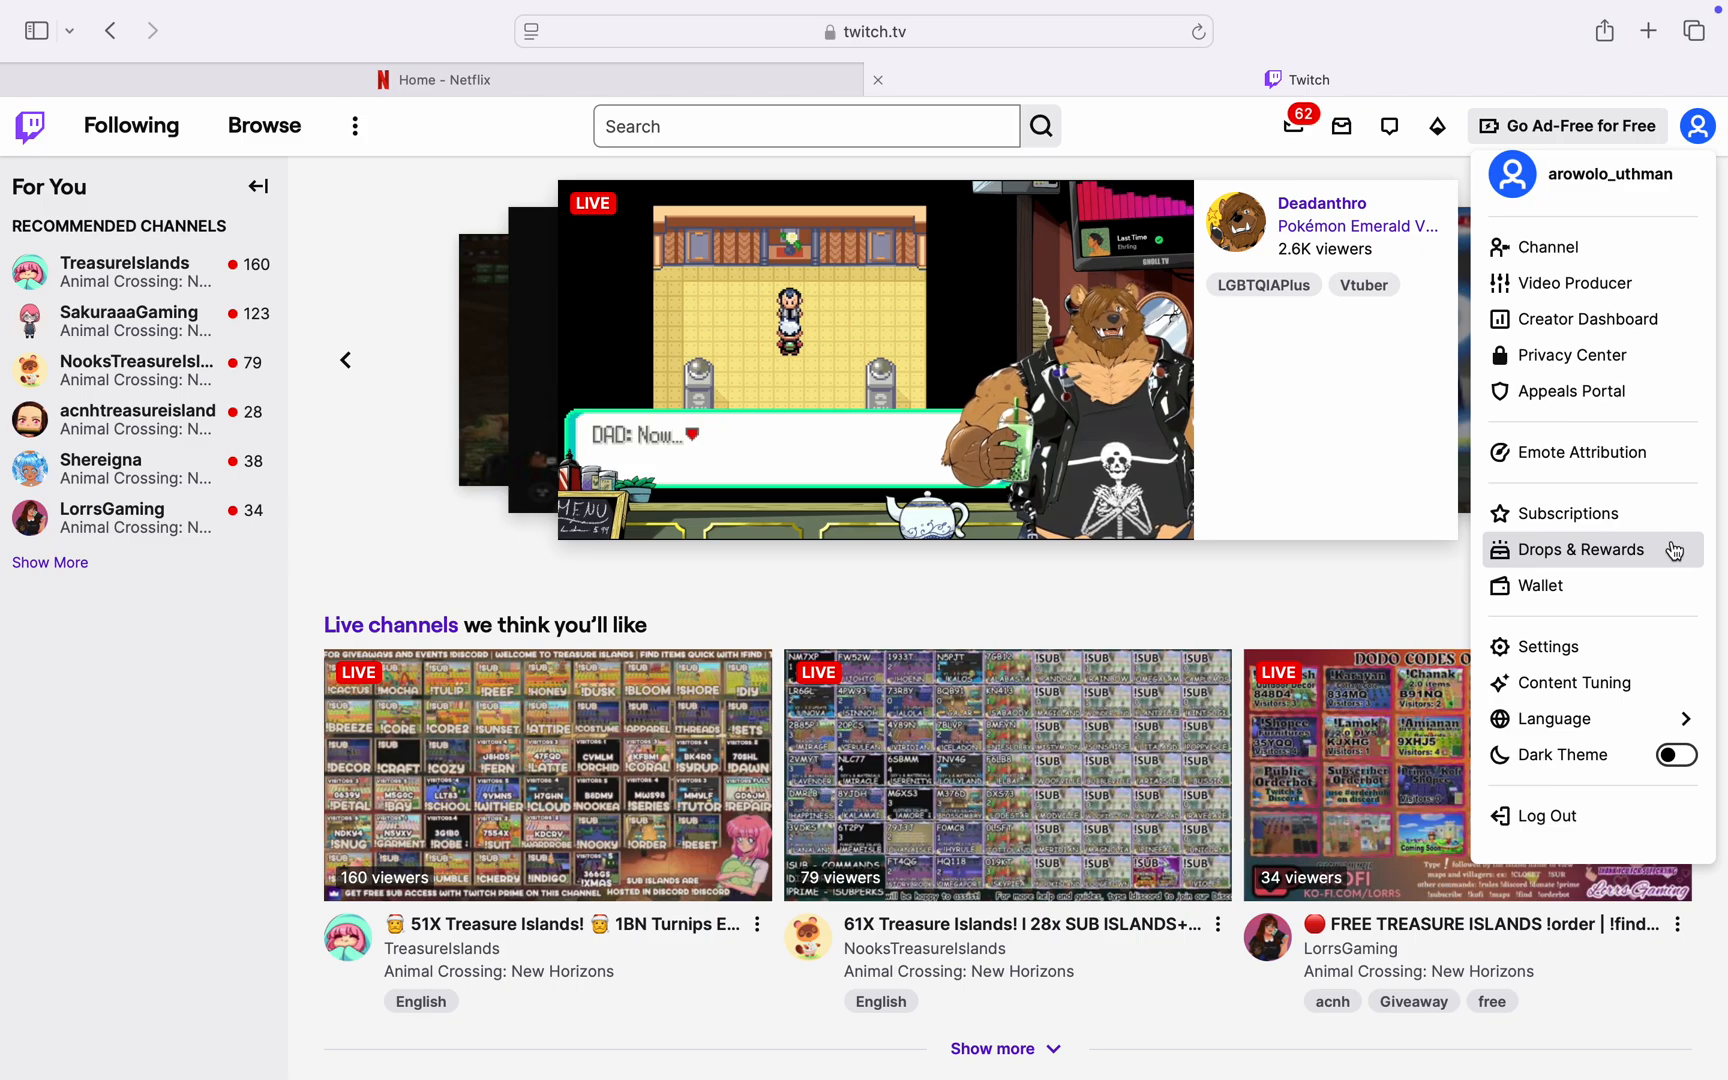
Go to Drops & Rewards and scroll through in-progress drops like Arcane Valorant's Jinx Player Card.
left_click(1580, 549)
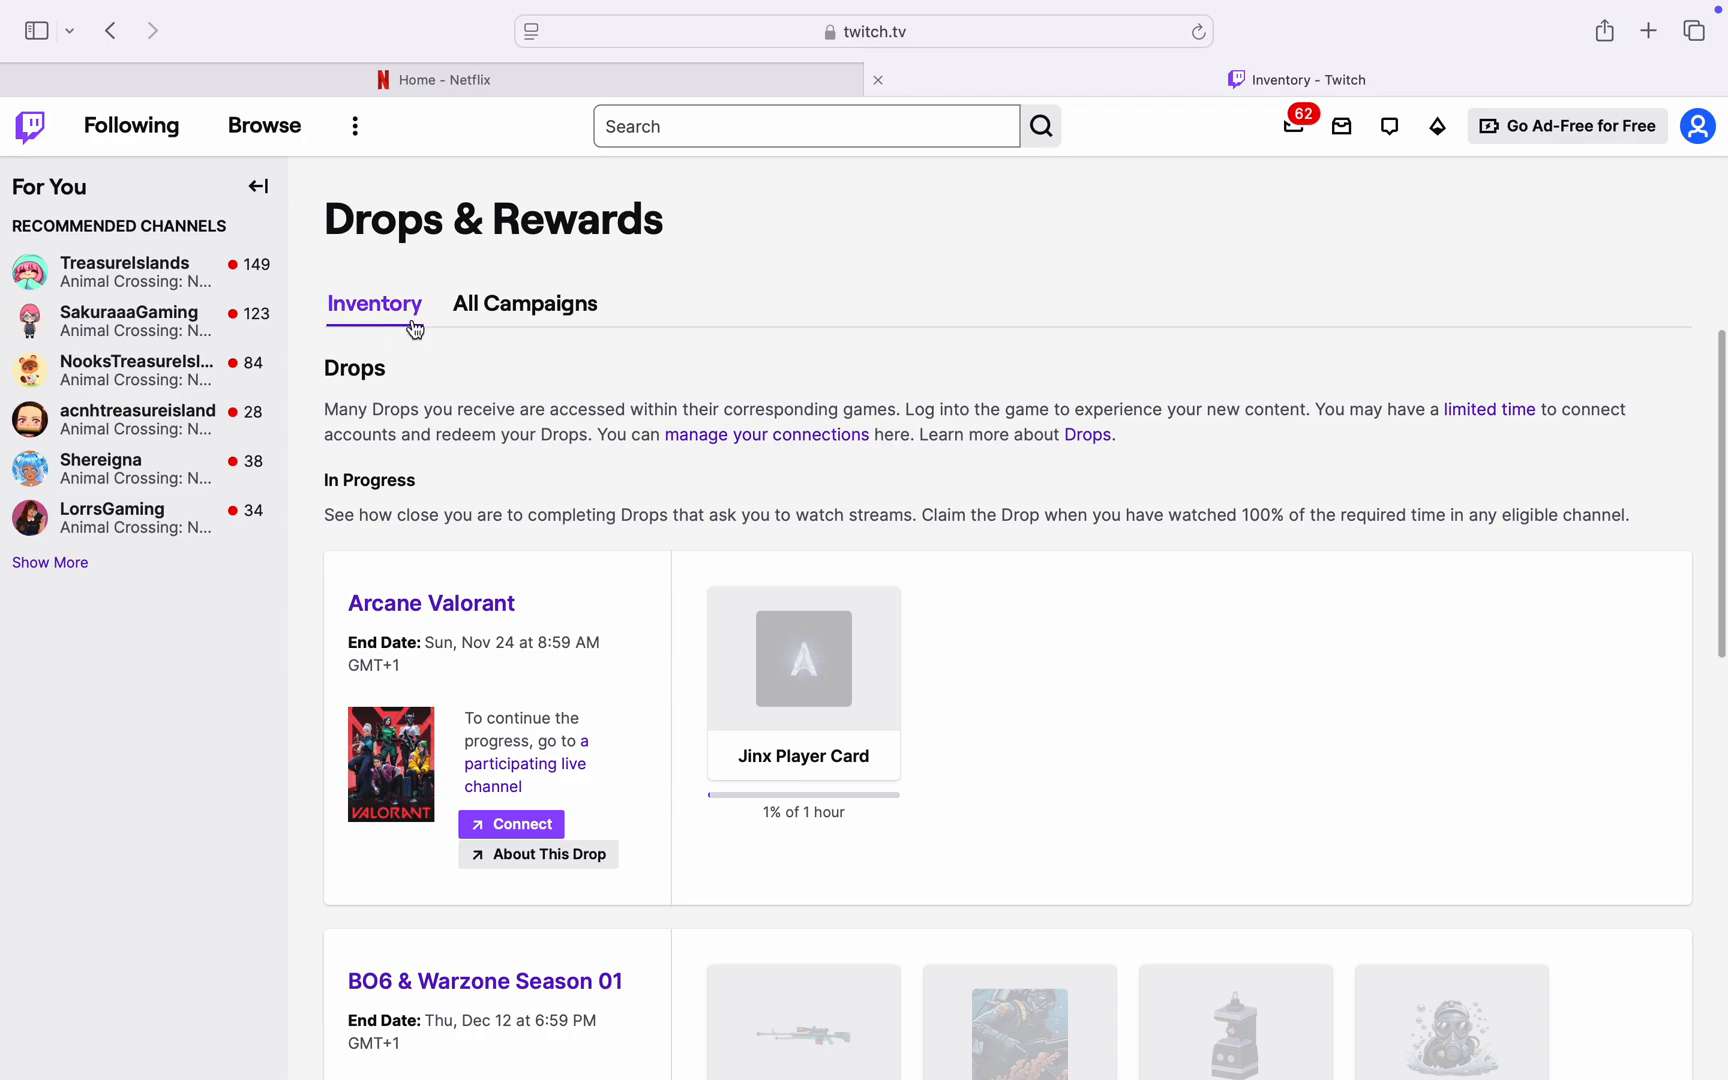
scroll("down", 3)
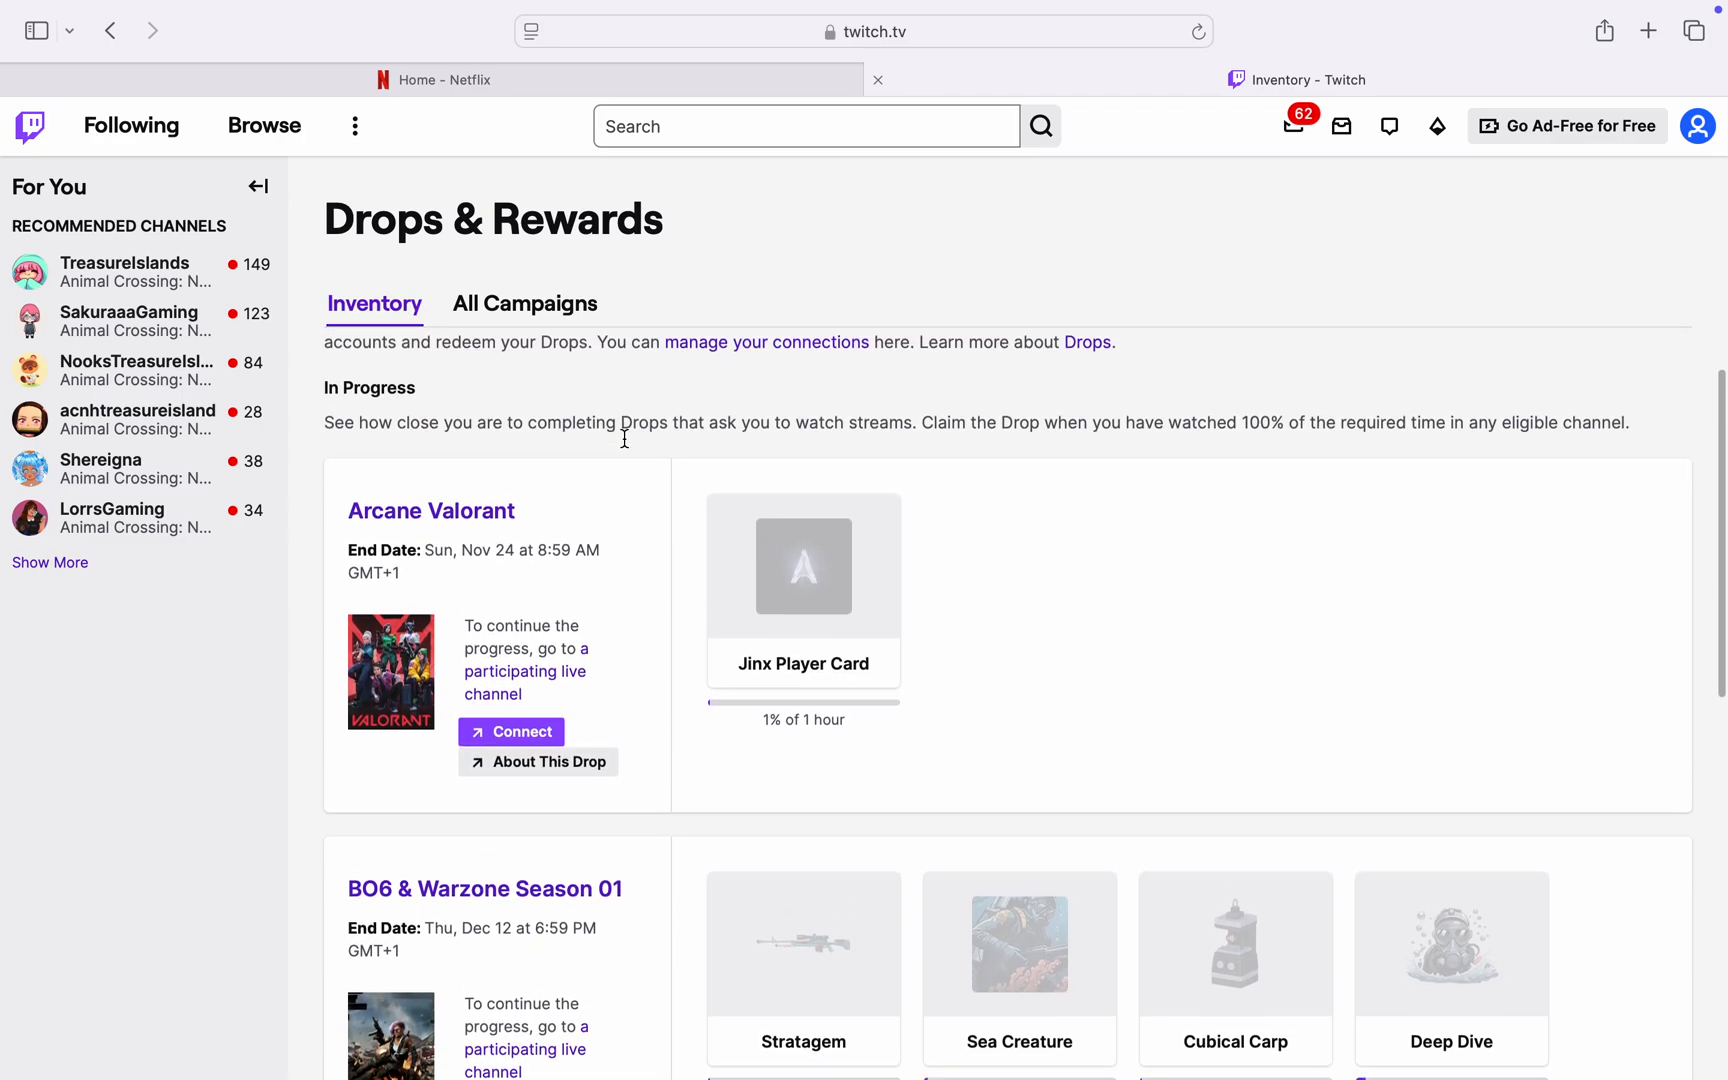
mouse_move(1010, 608)
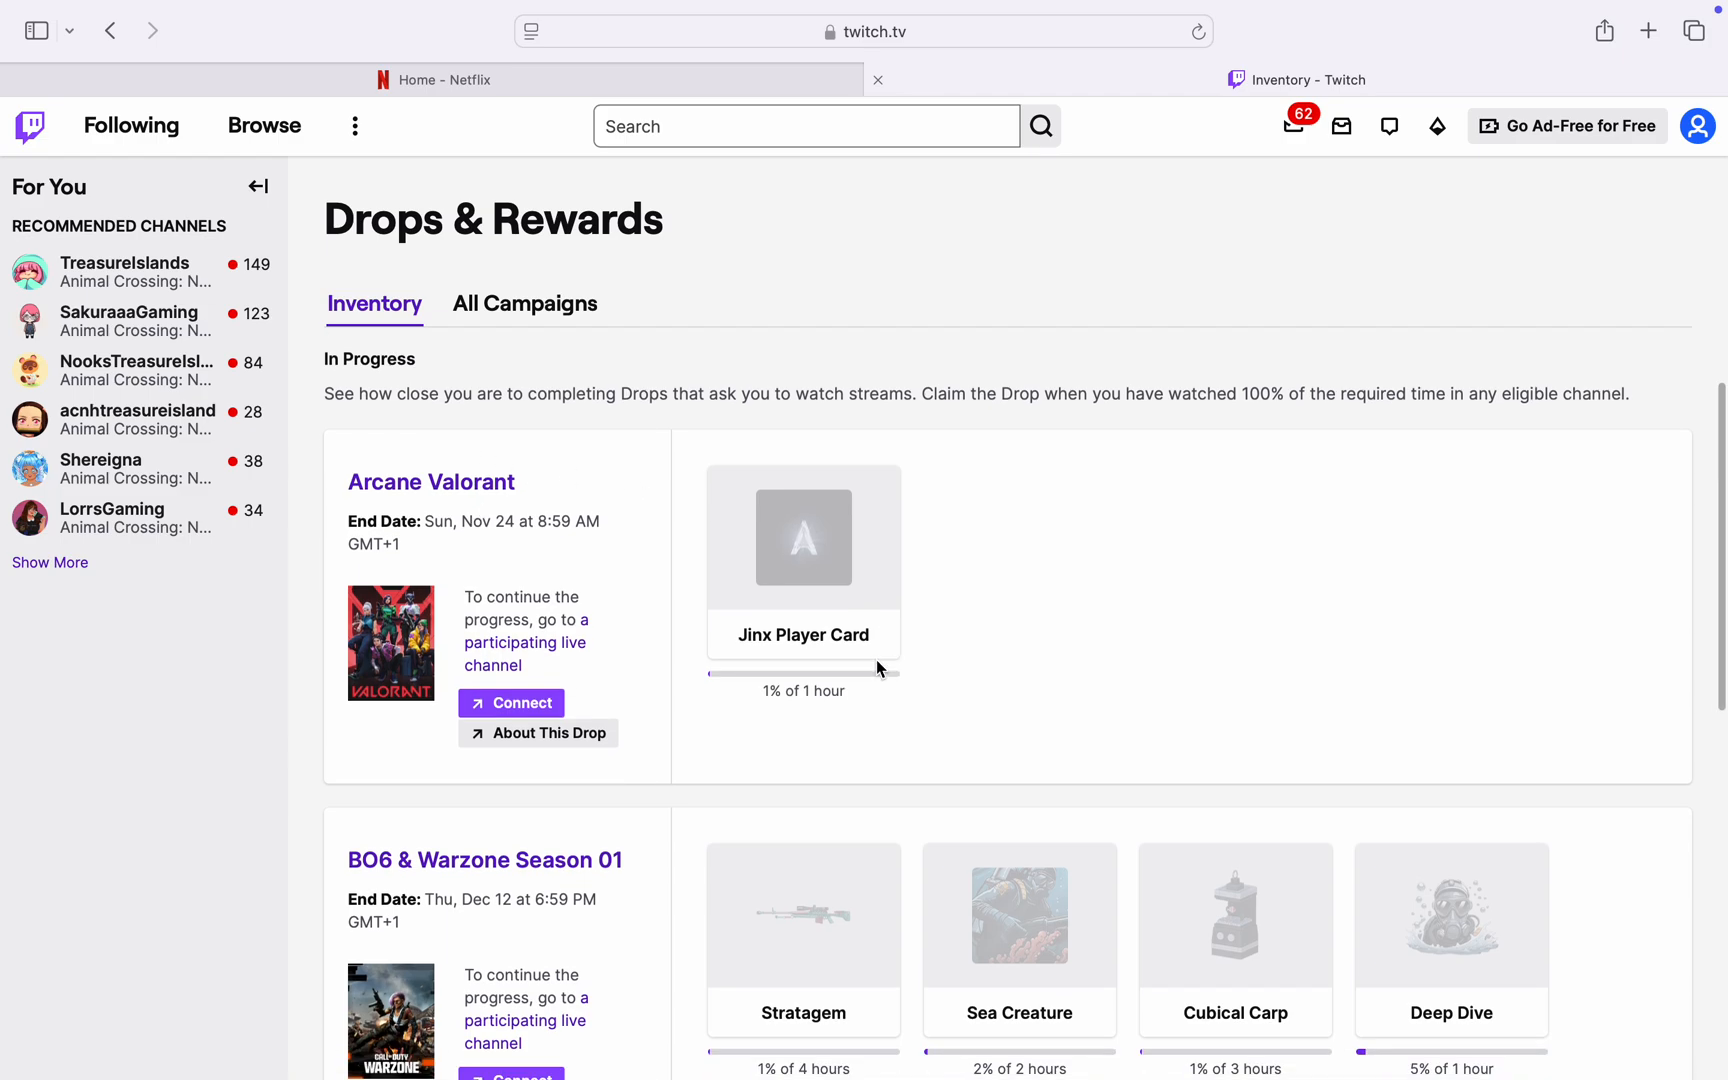
mouse_move(842, 691)
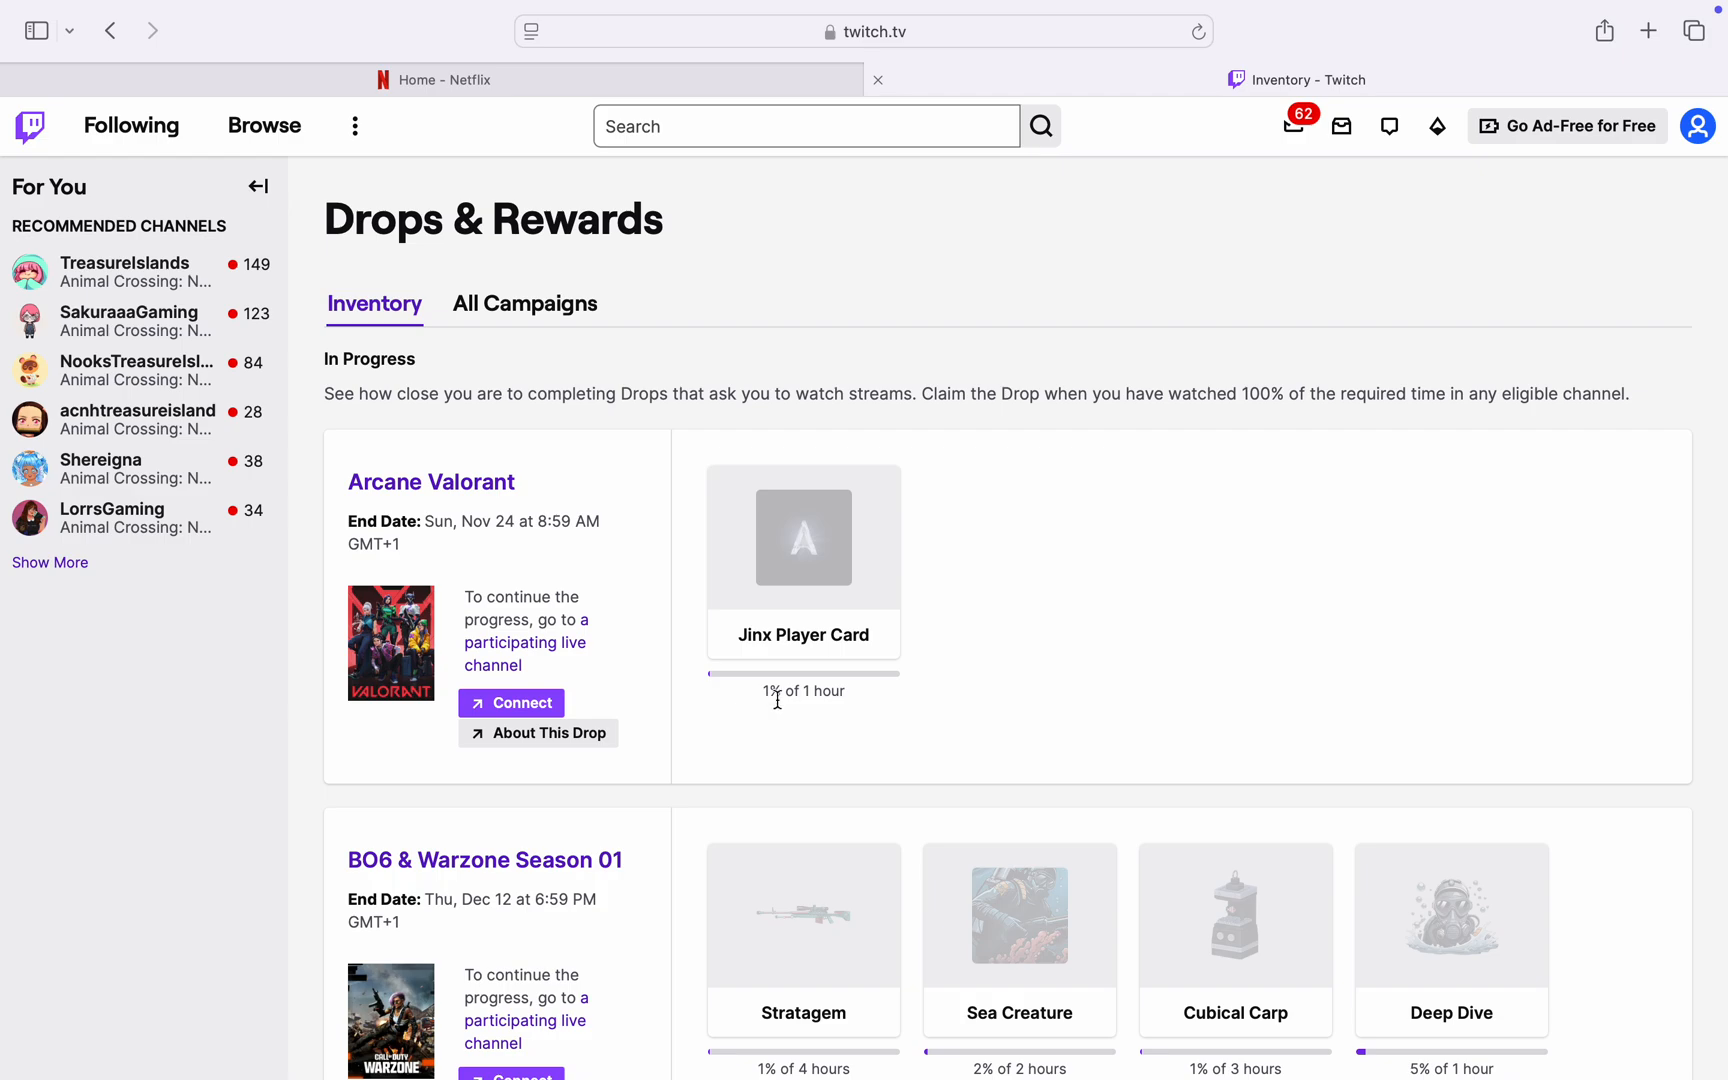
scroll("down", 3)
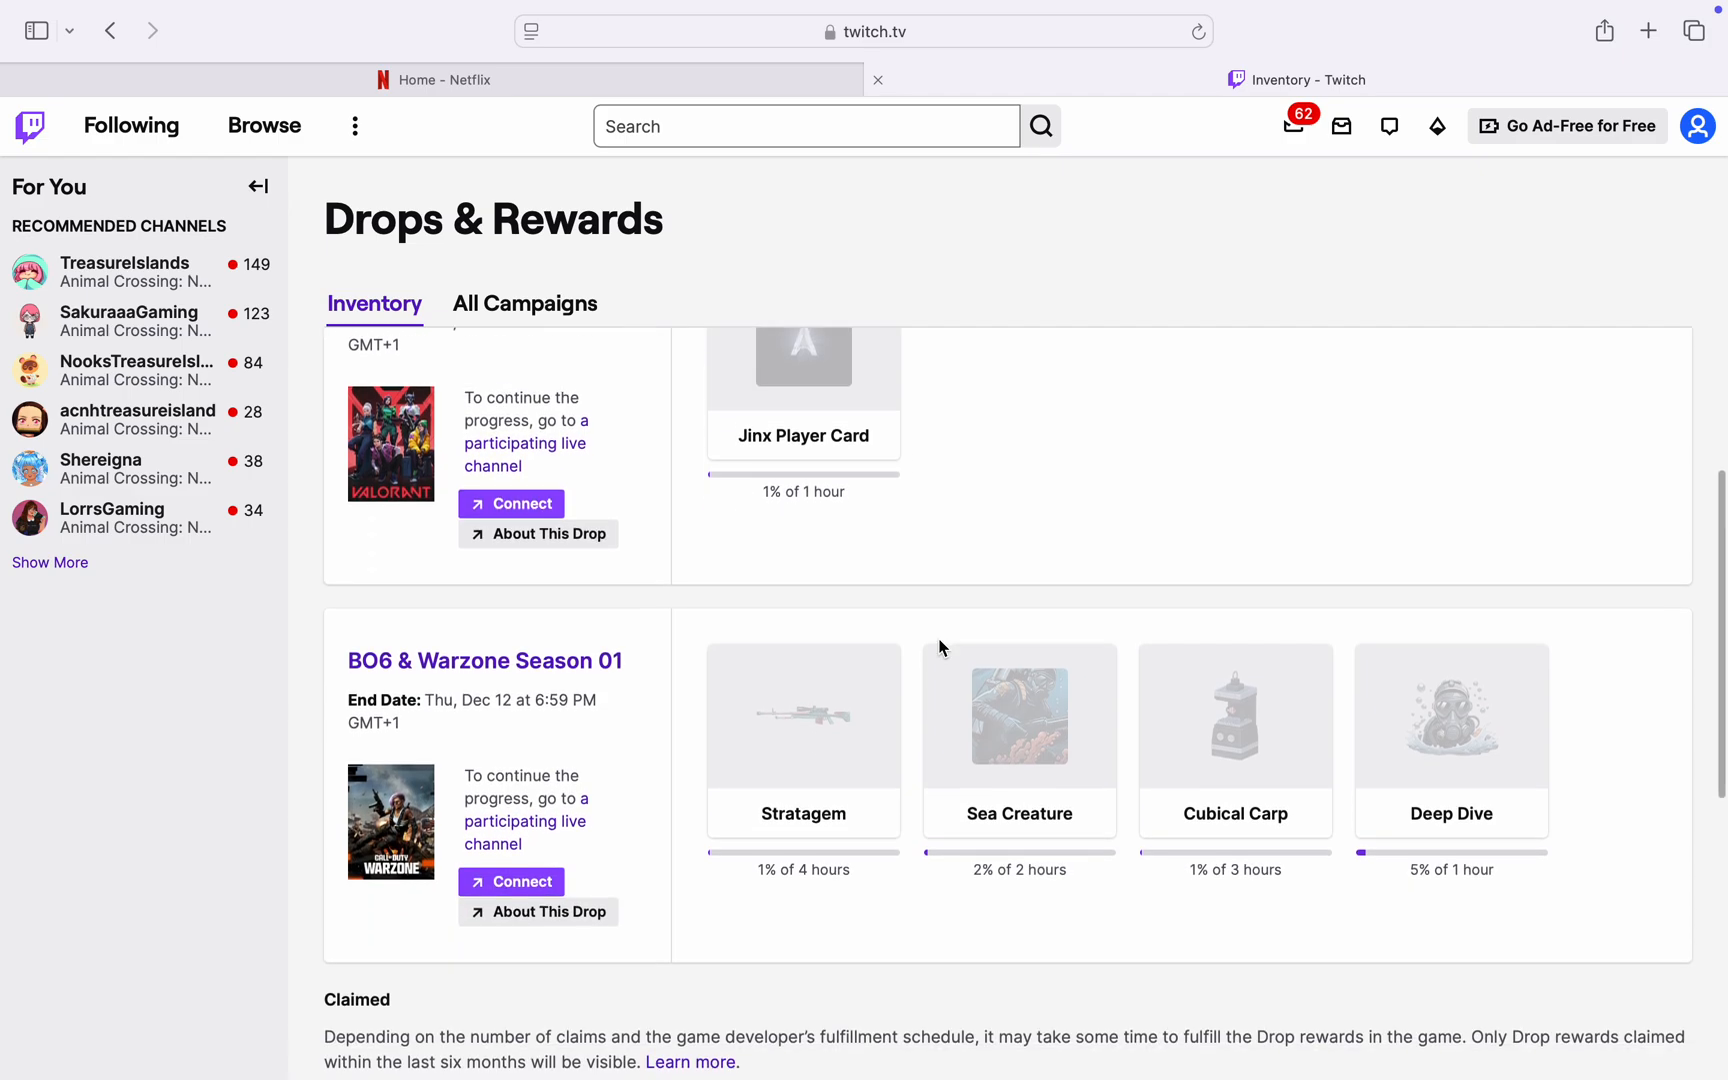
scroll("down", 3)
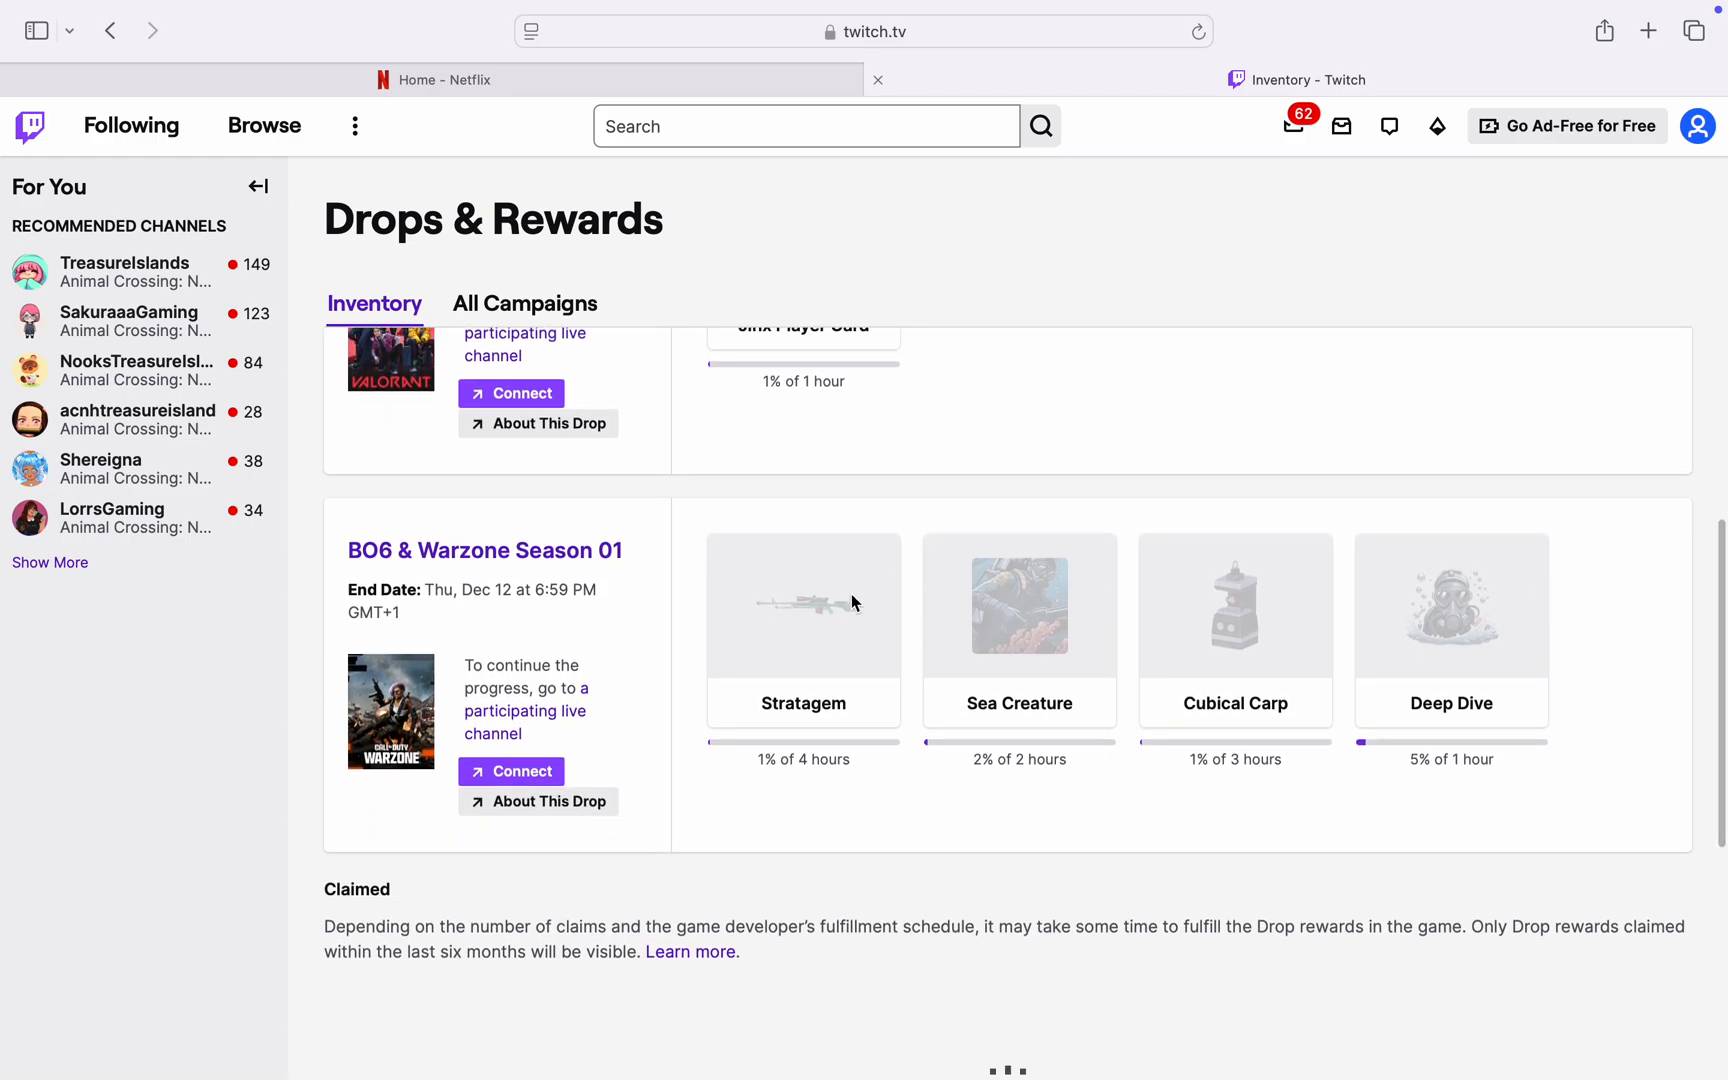
scroll("down", 3)
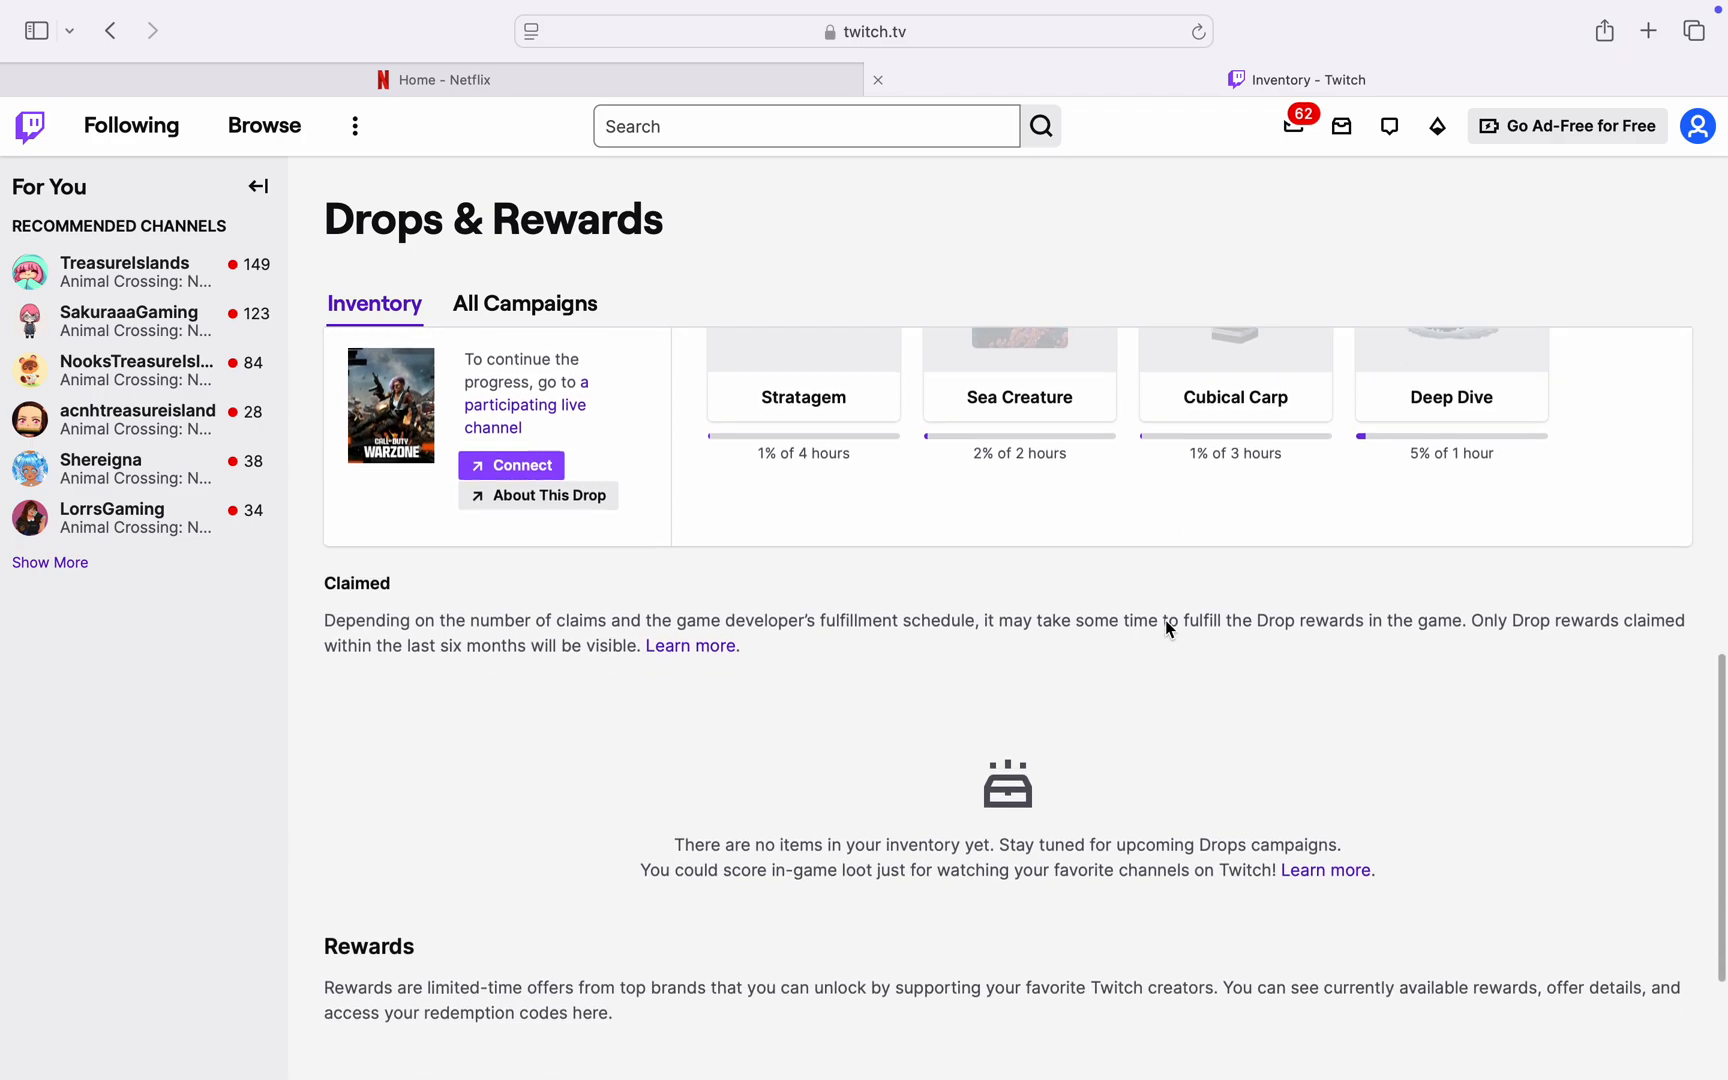
scroll("down", 3)
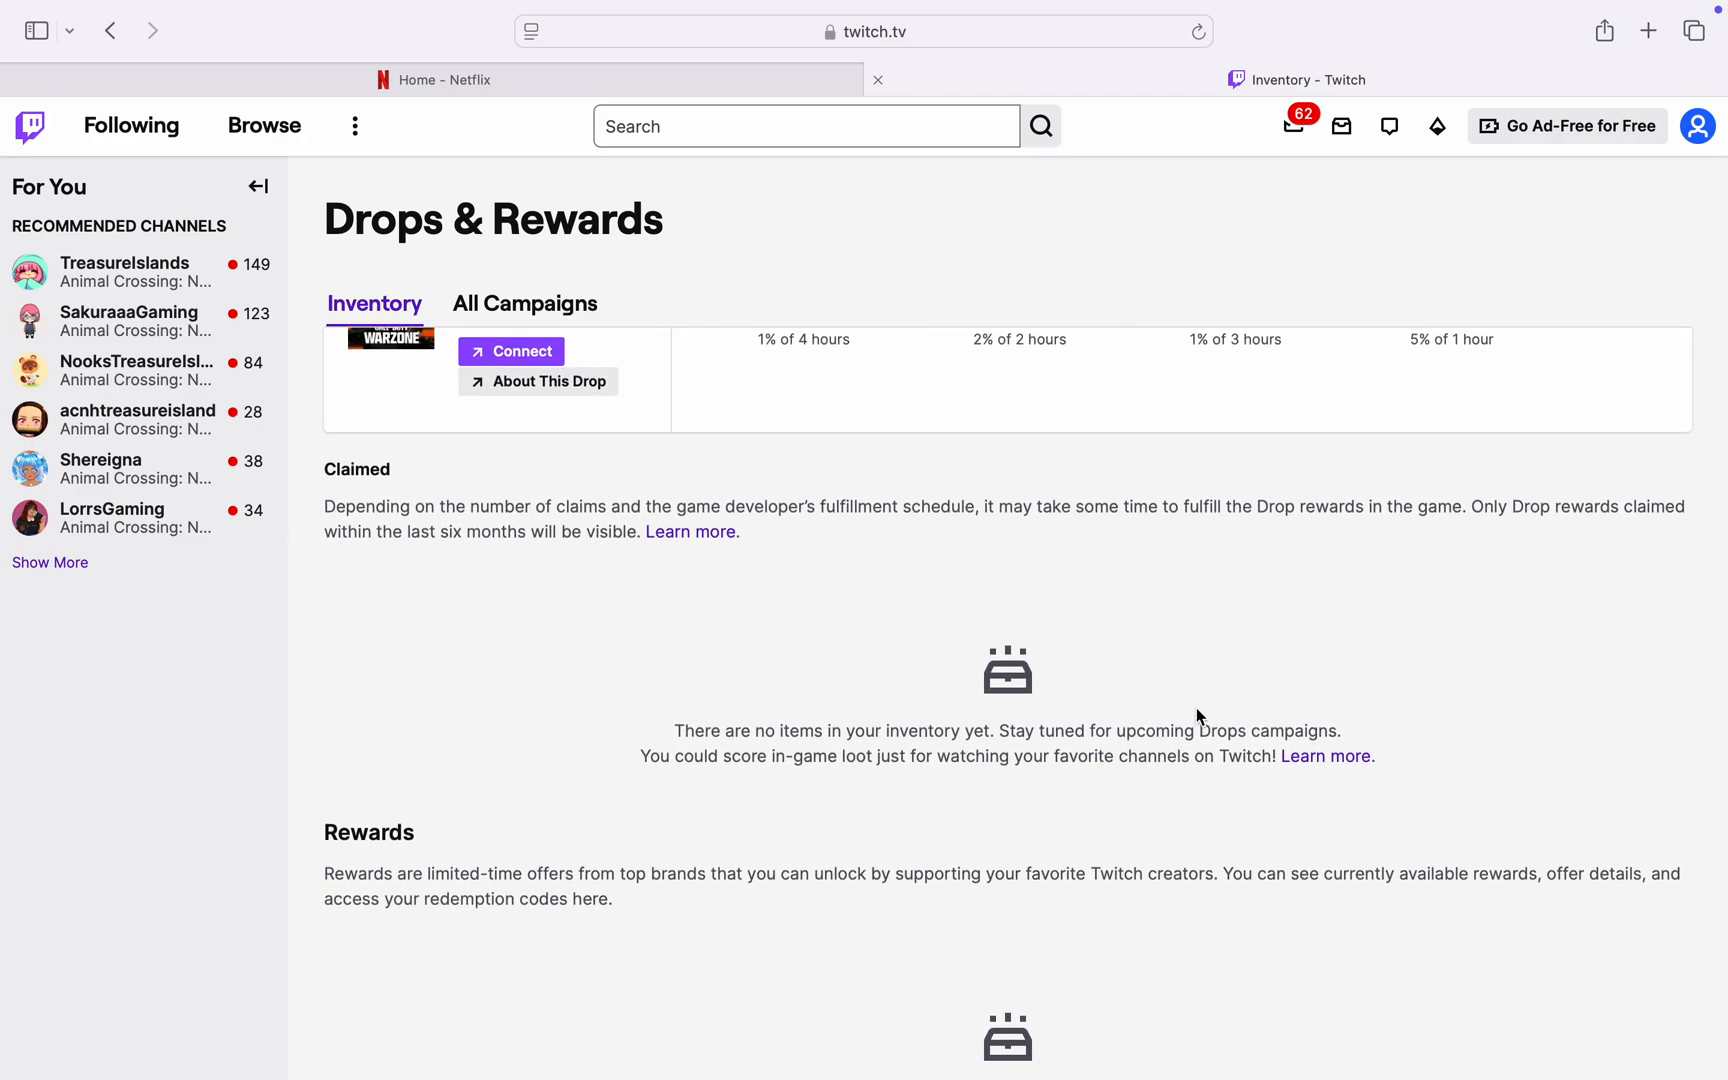
mouse_move(1309, 636)
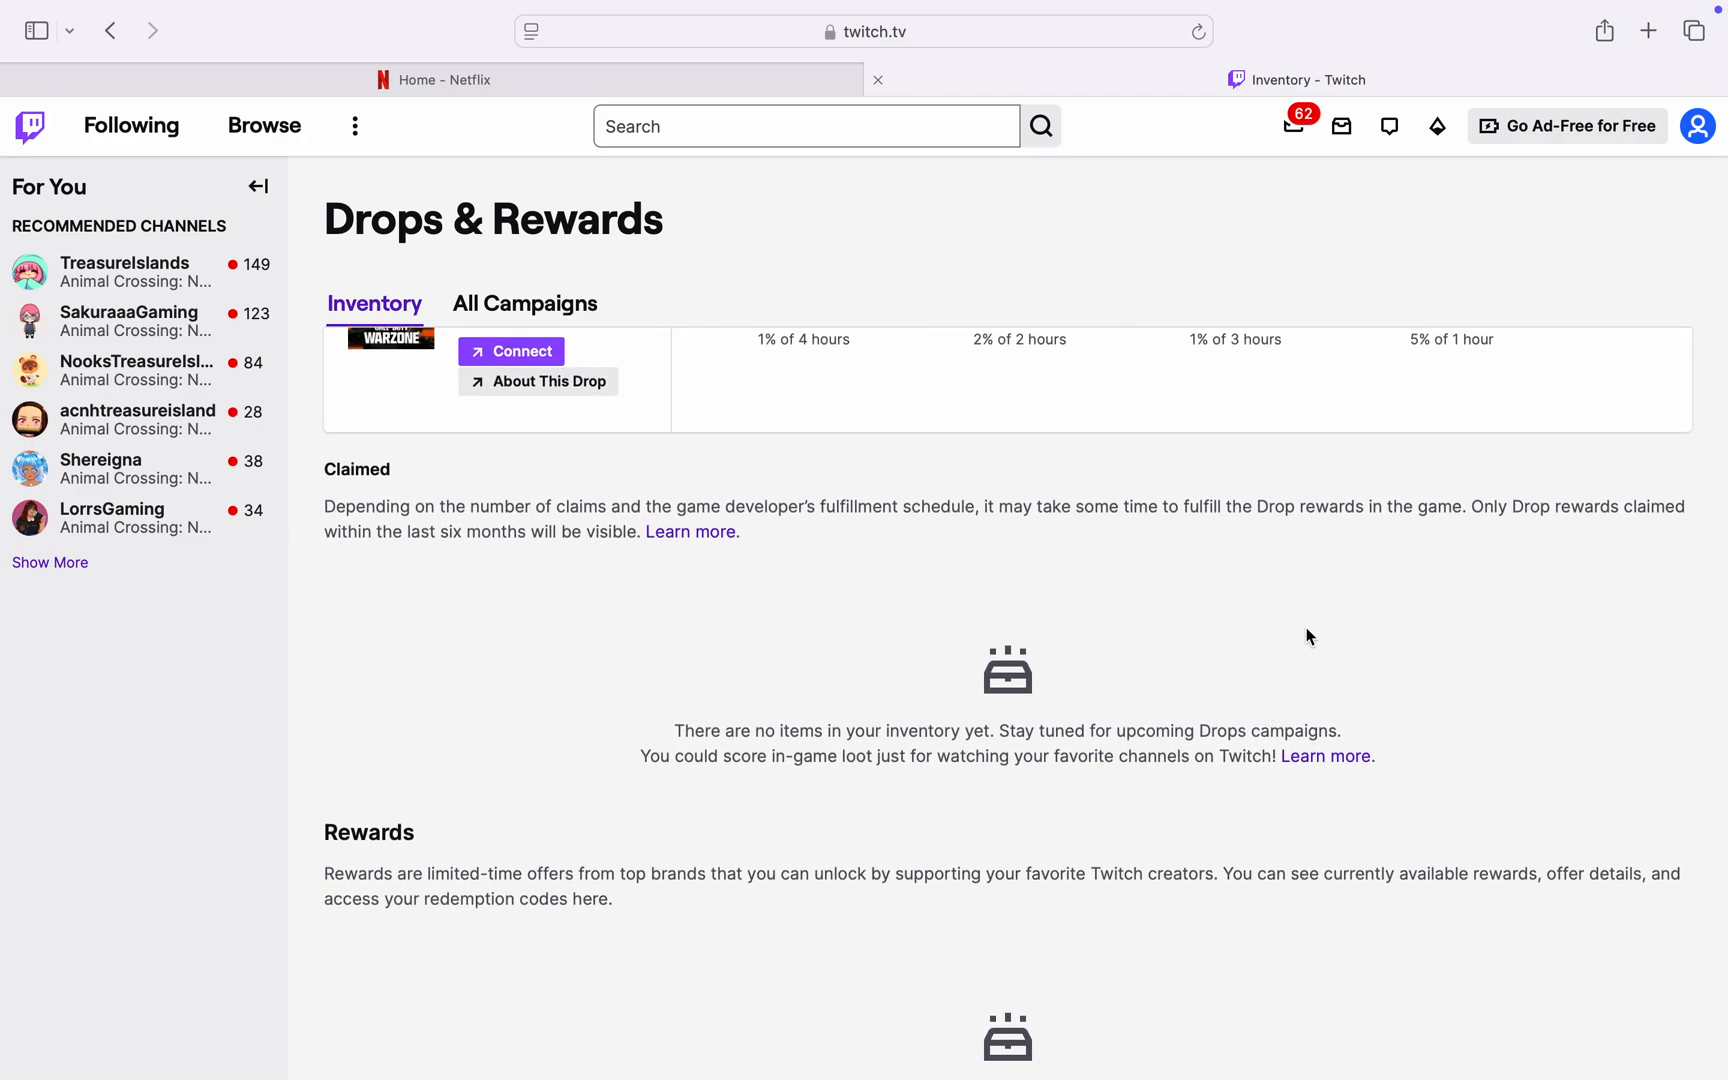
scroll("down", 3)
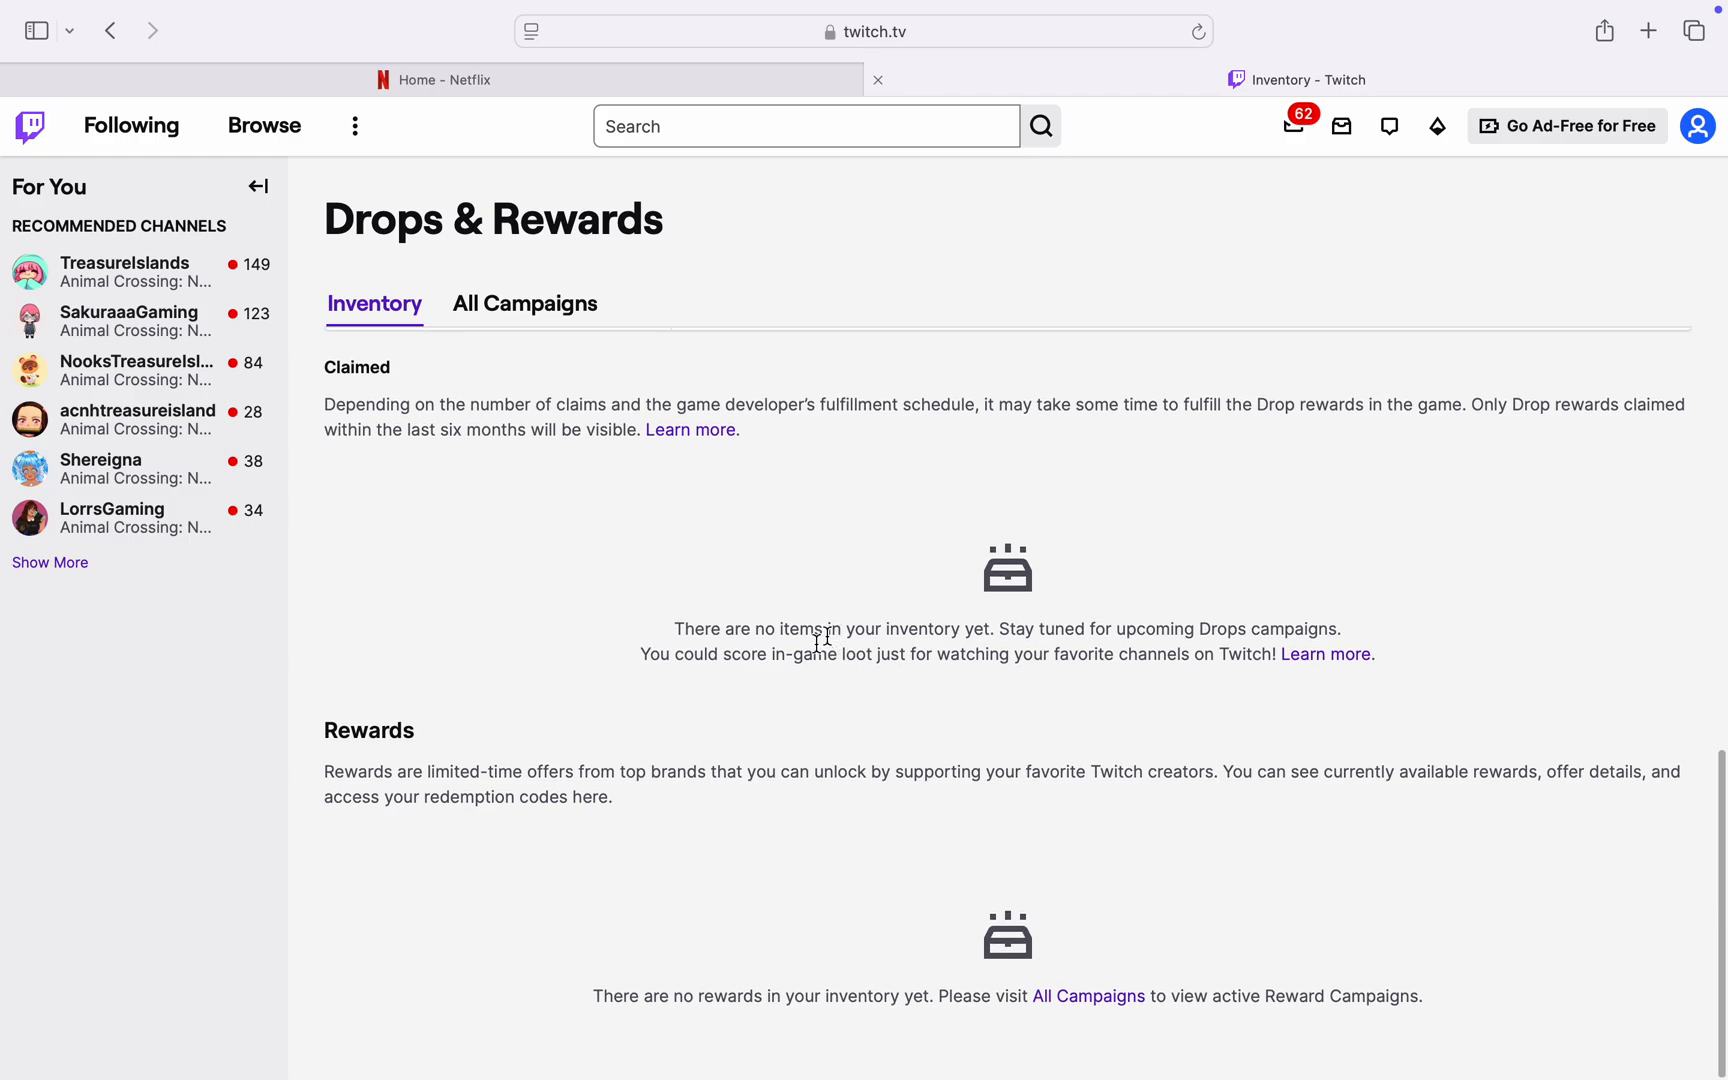
mouse_move(1360, 901)
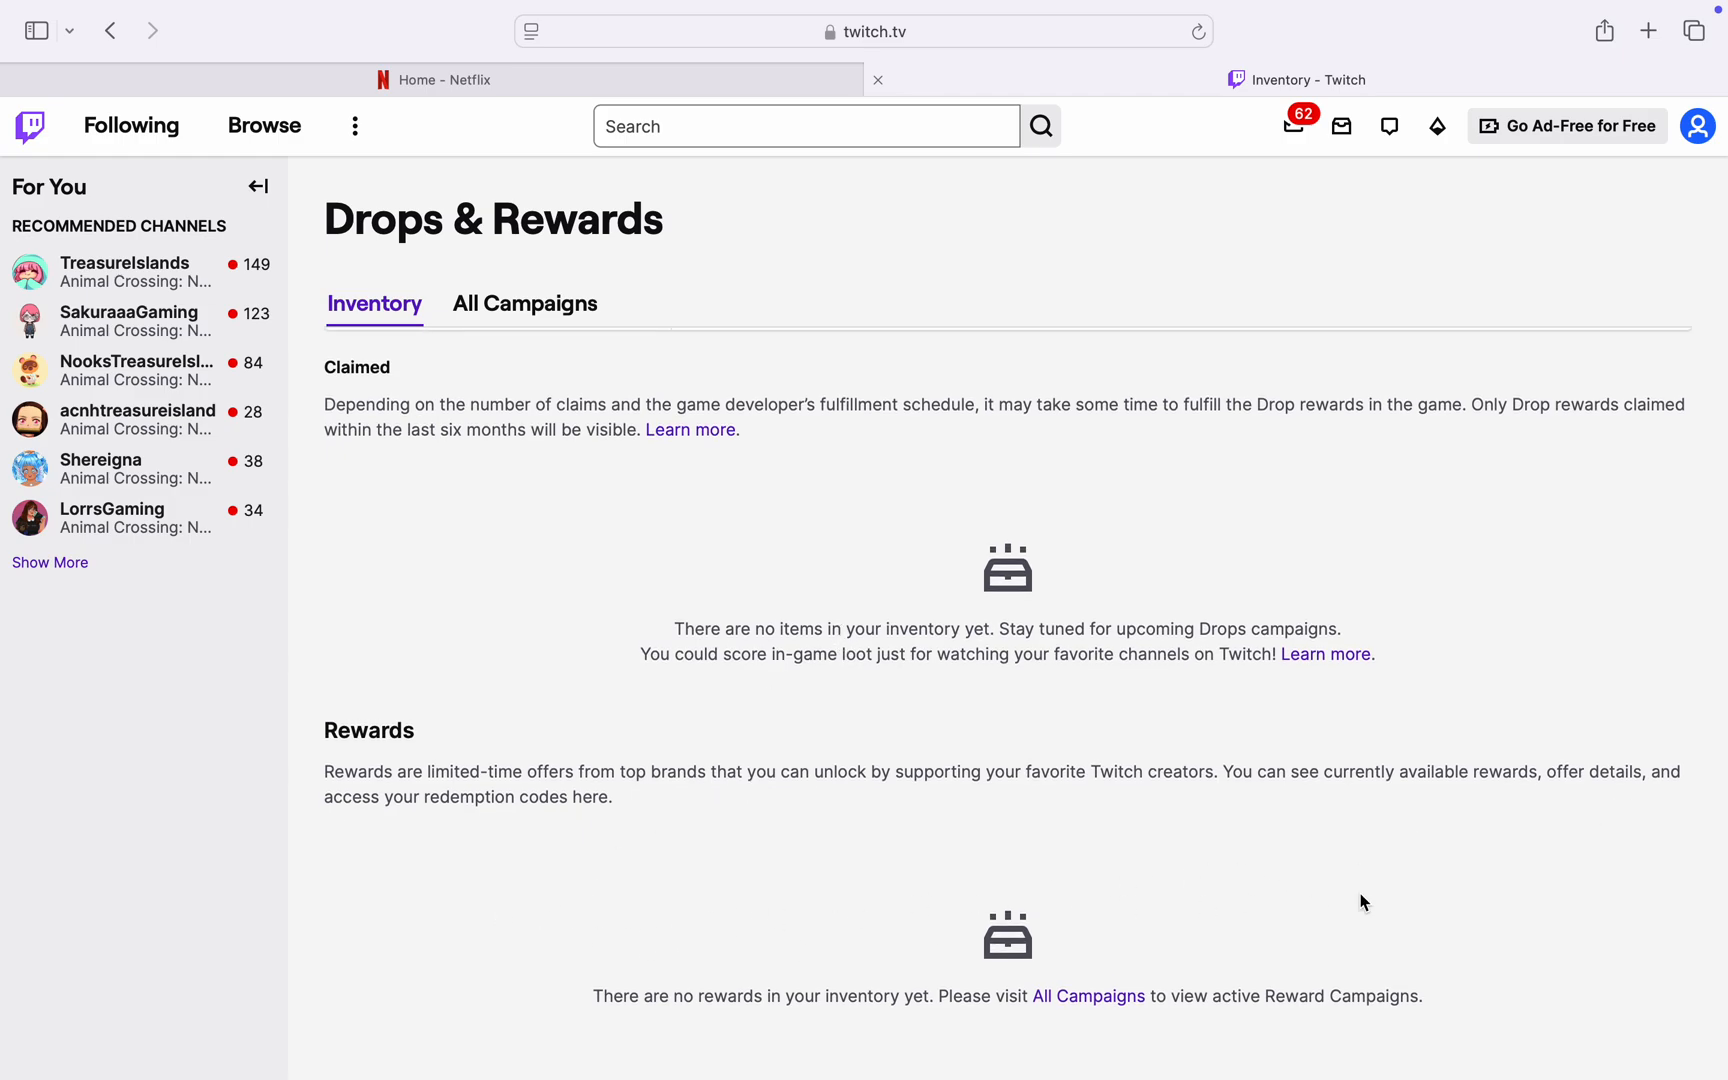
left_click(524, 304)
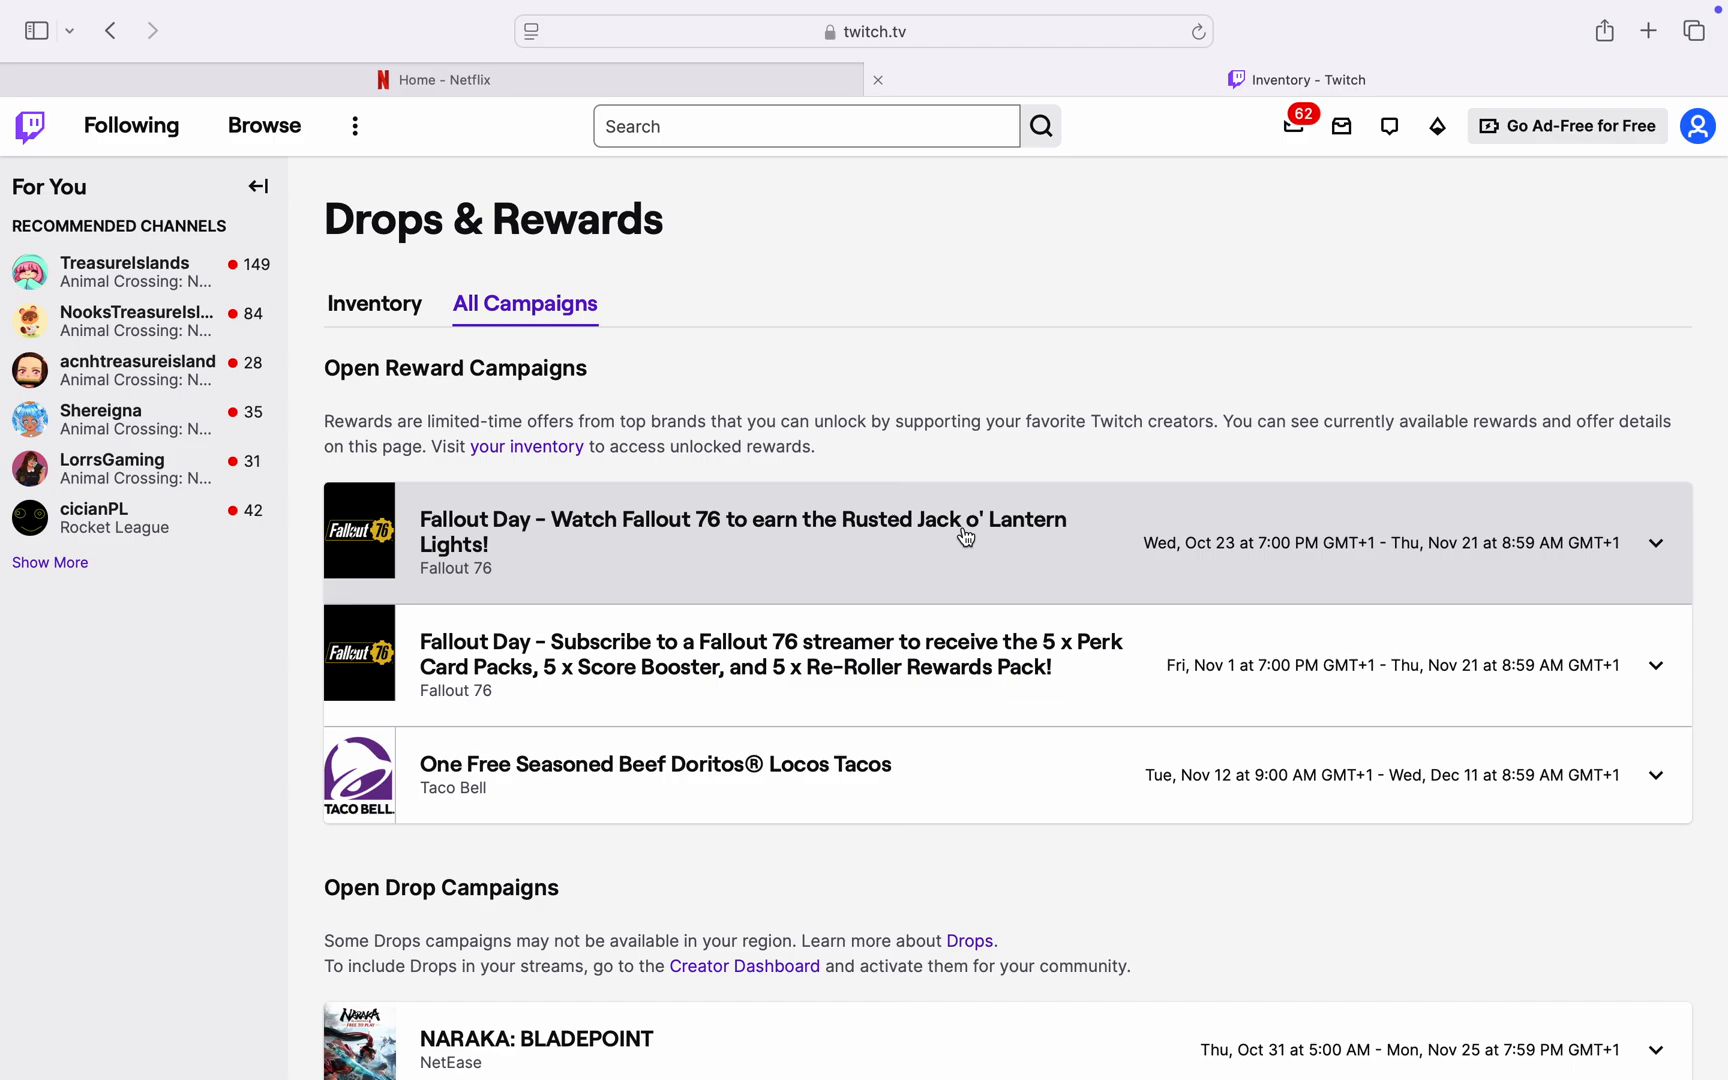
Scroll down the All Campaigns list to NARAKA: BLADEPOINT, Trove and Planet Coaster 2.
scroll("down", 3)
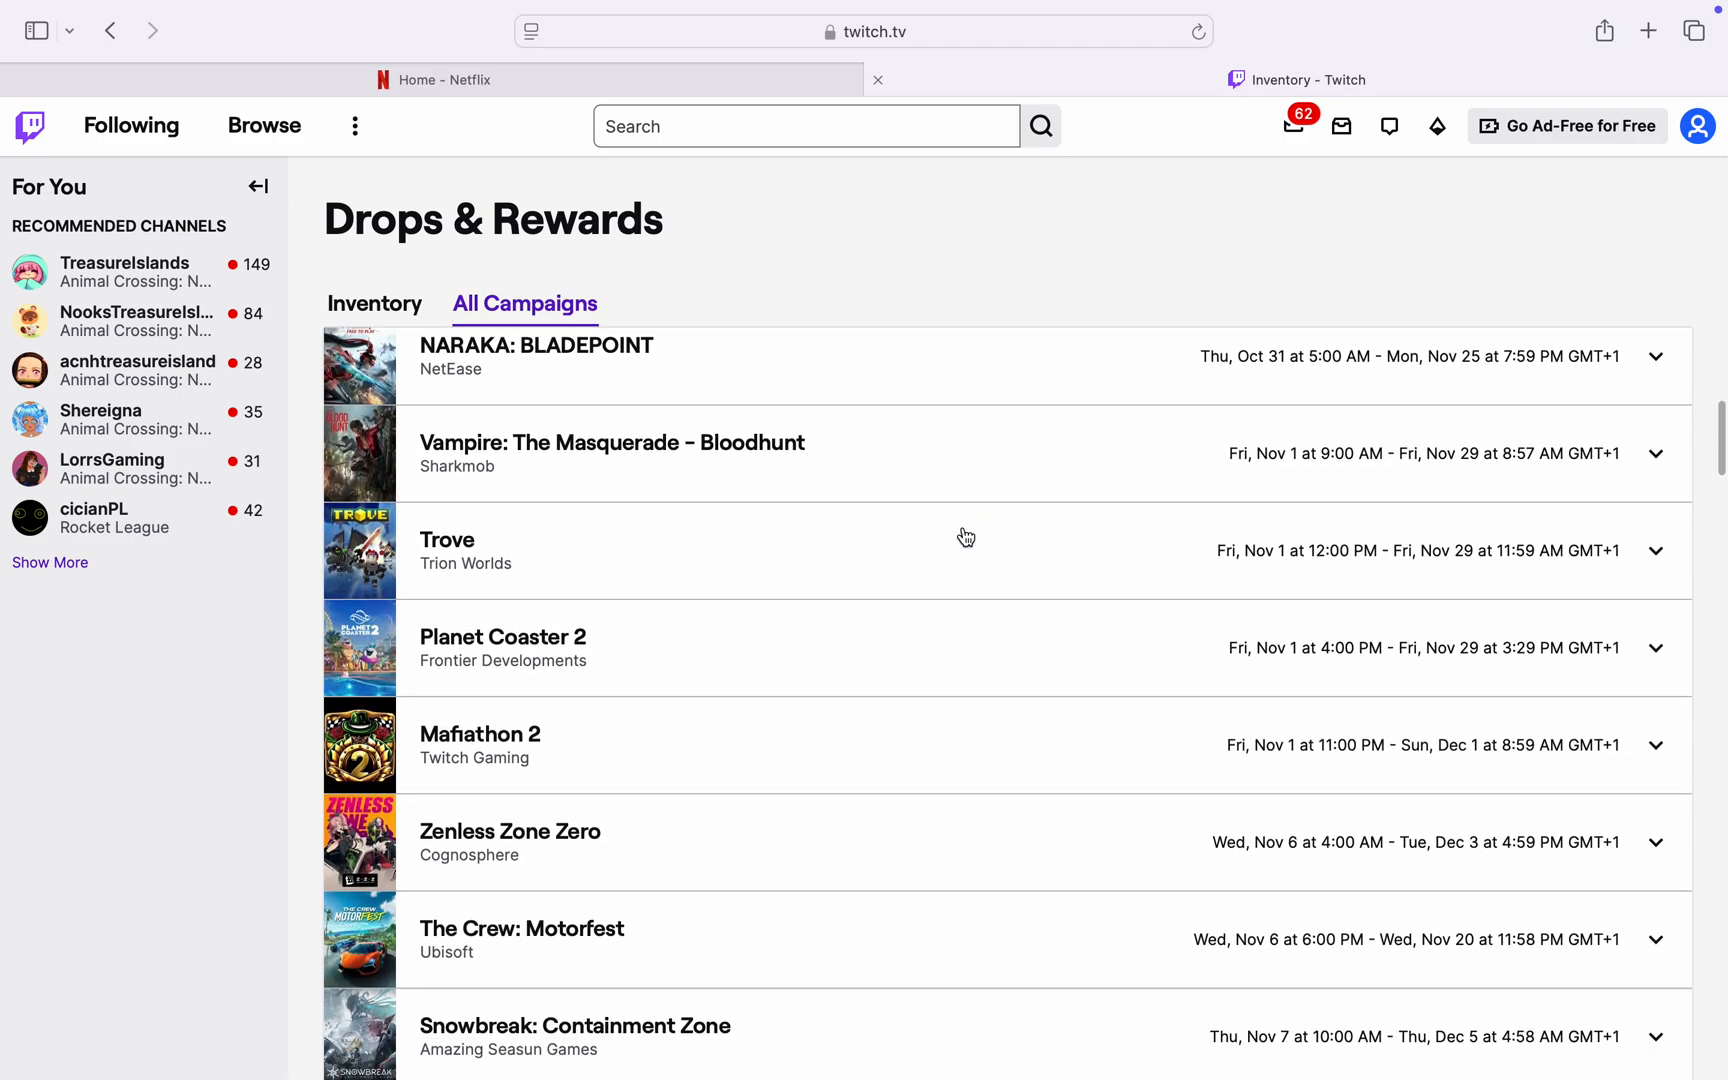